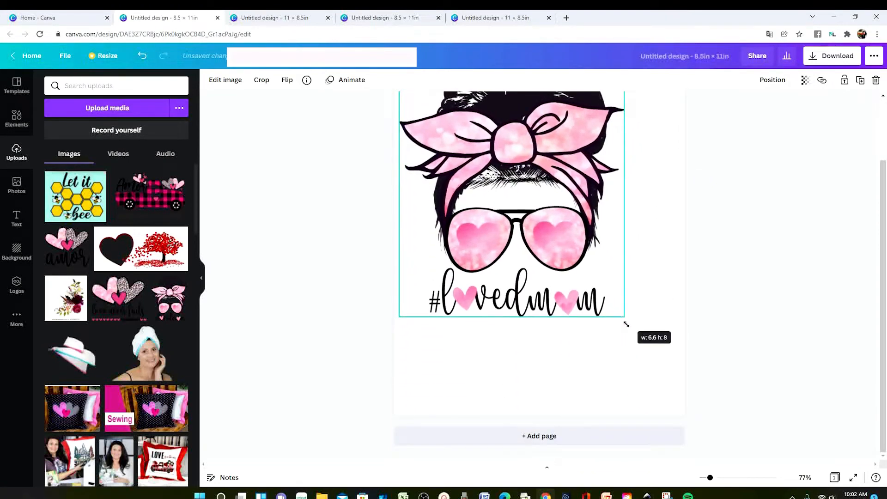
# - Resize the #lovedmom graphic on the page before leaving for the home page
pyautogui.moveTo(626, 325); pyautogui.dragTo(667, 395)
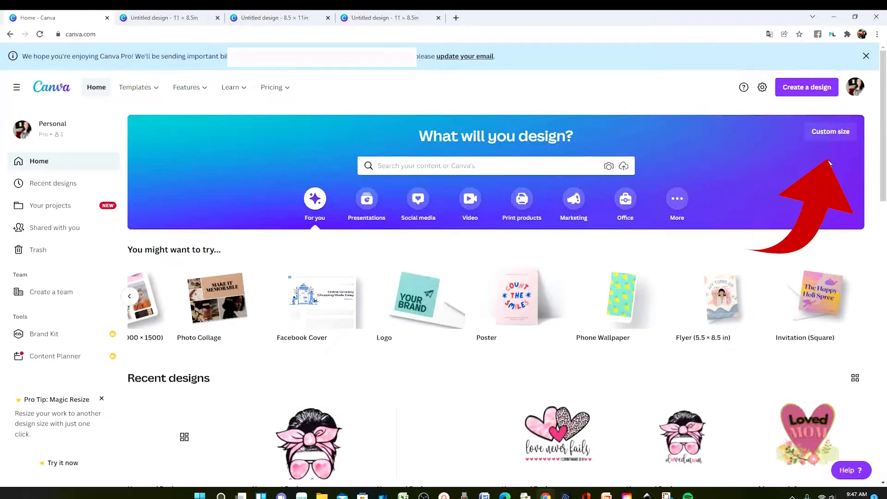
pyautogui.moveTo(835, 137)
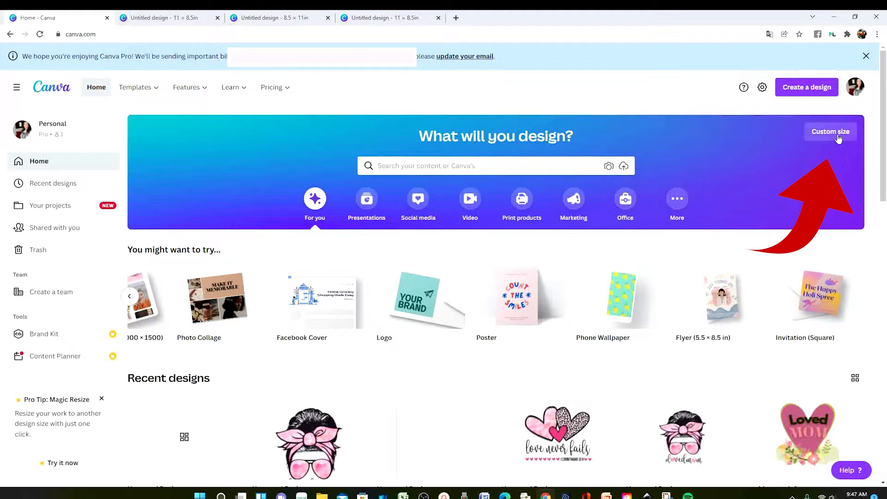
# - Create a custom-size design 8.5 × 11 inches
pyautogui.click(830, 131)
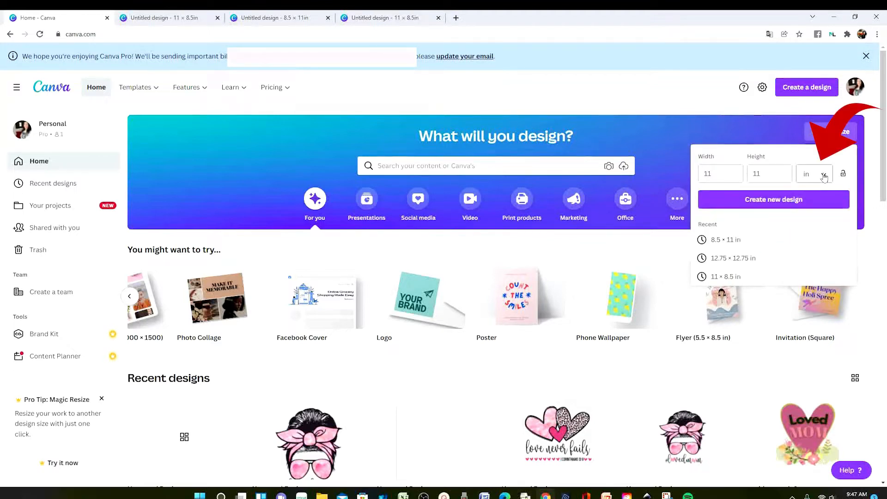
pyautogui.click(721, 174)
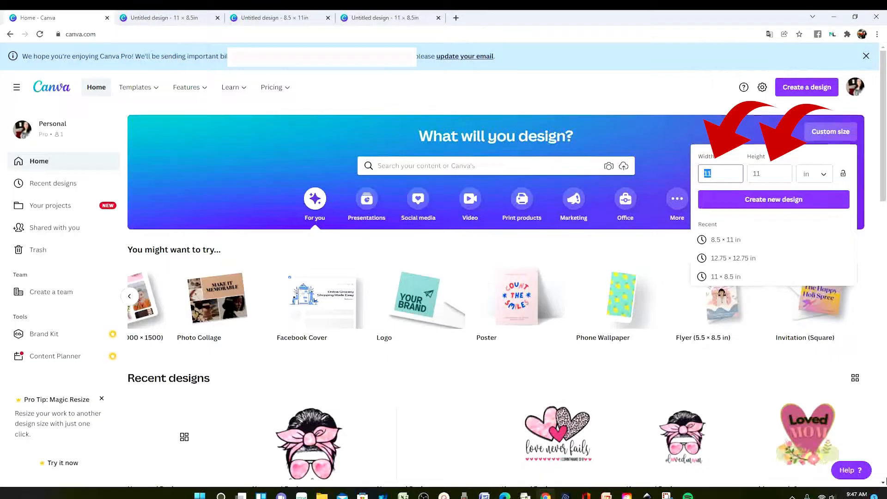
pyautogui.write('8')
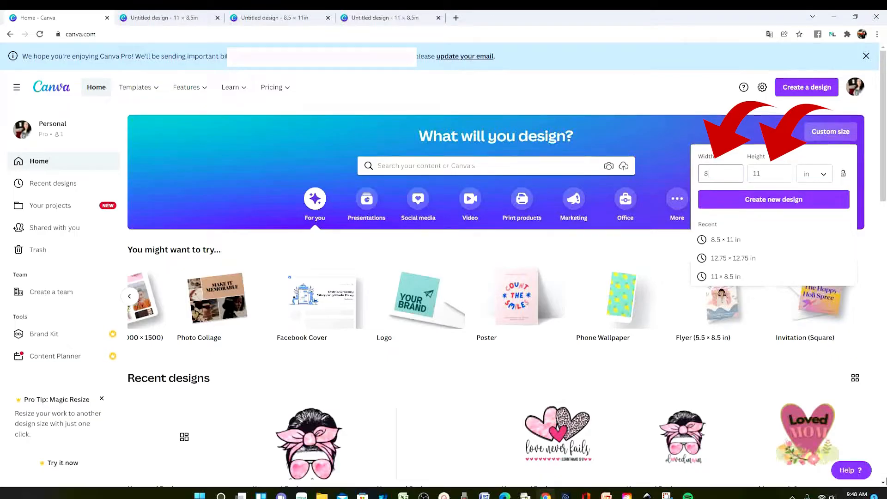
pyautogui.write('.5')
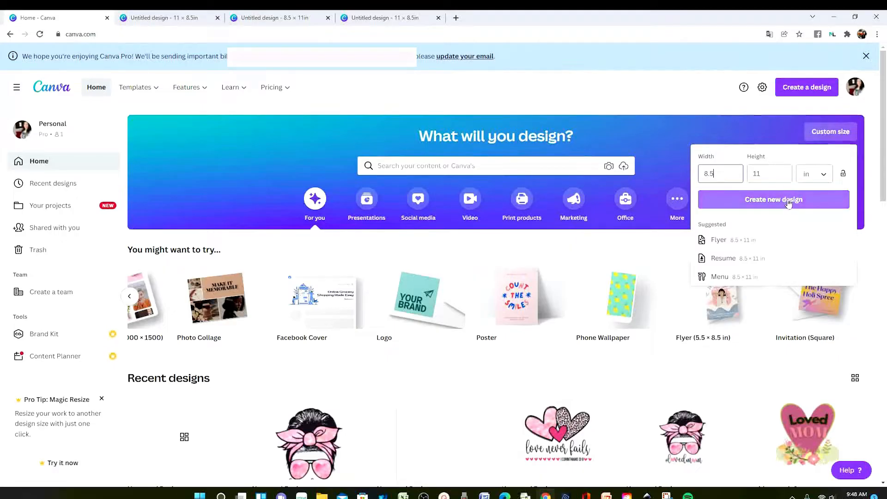
pyautogui.click(773, 200)
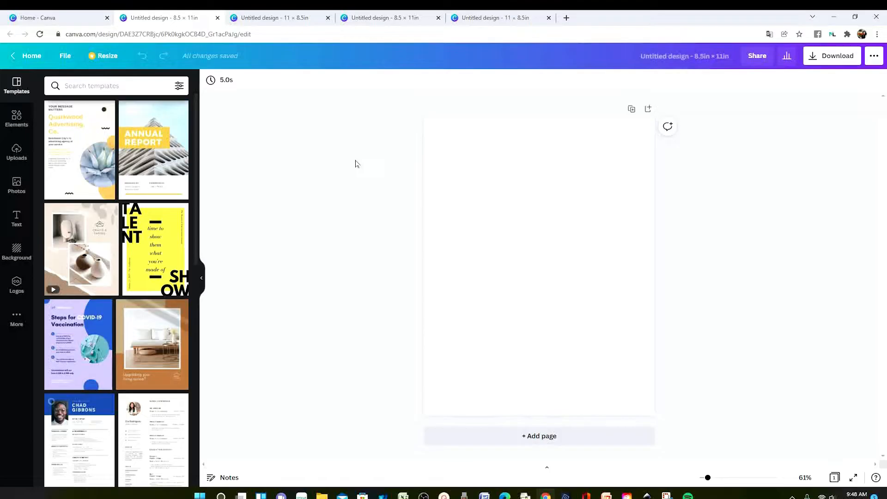
pyautogui.moveTo(355, 224)
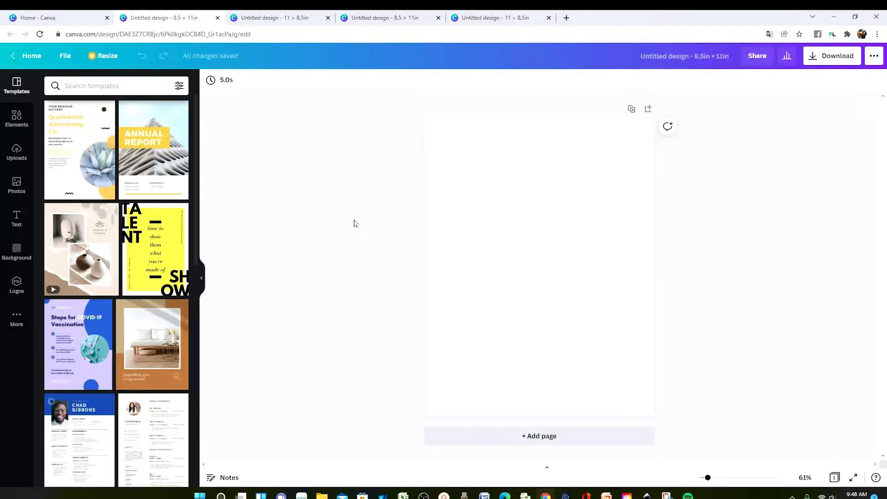
pyautogui.moveTo(353, 224)
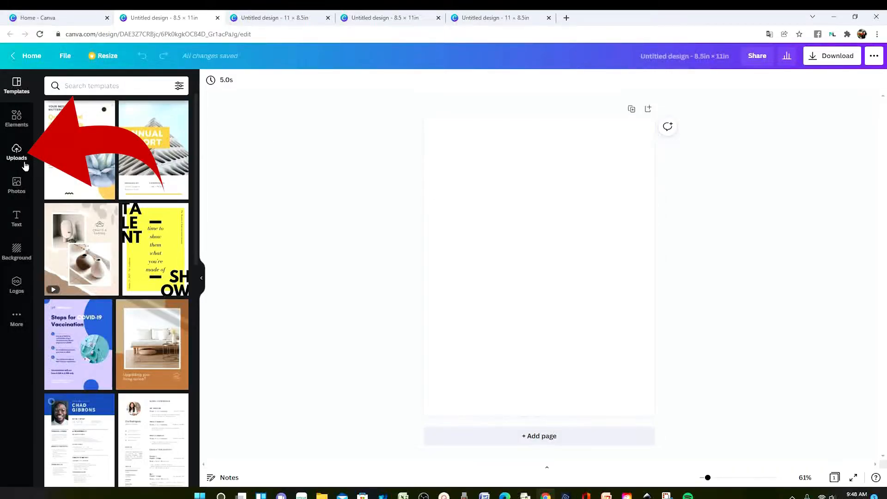
# - Show the Uploads library and start uploading a new image from the computer
pyautogui.click(17, 153)
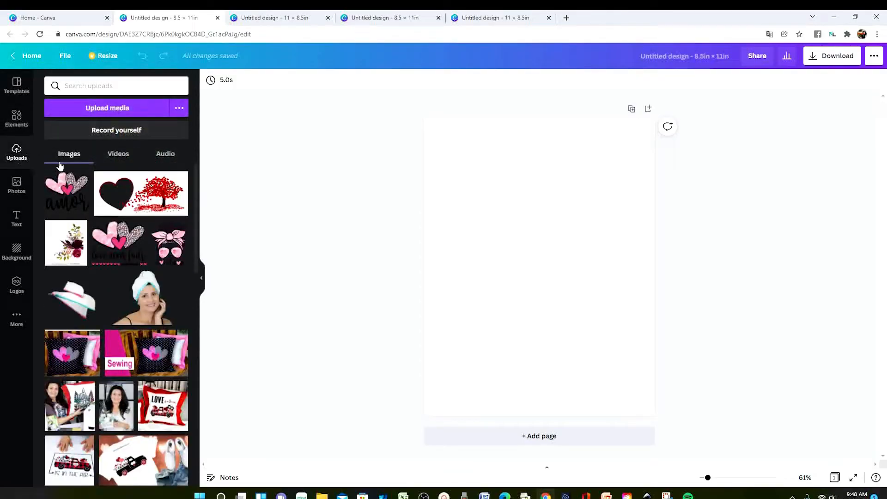
pyautogui.moveTo(94, 186)
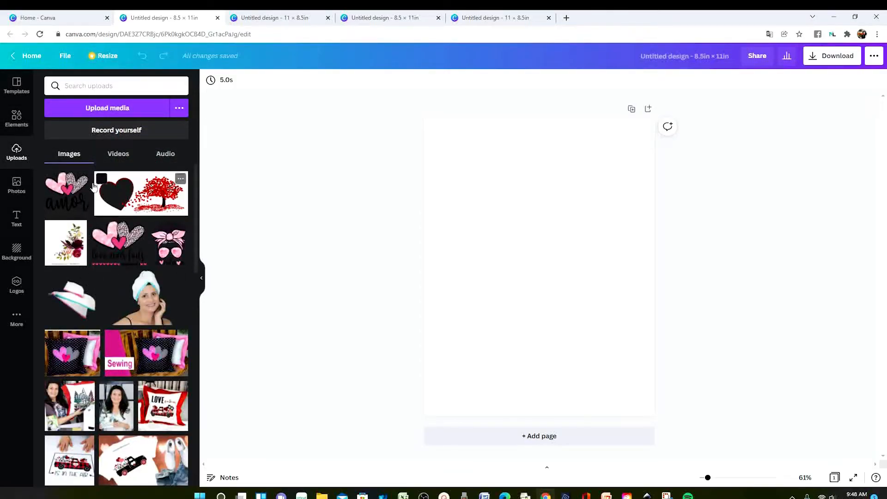
pyautogui.moveTo(148, 338)
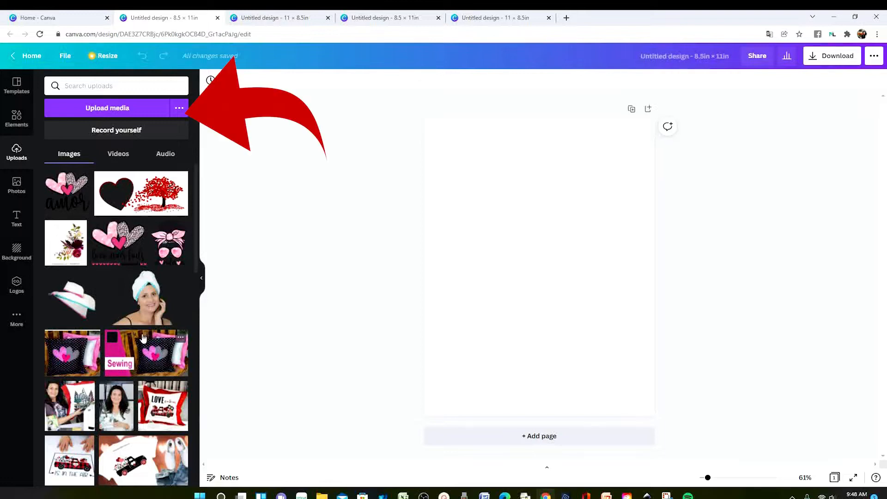
pyautogui.moveTo(159, 340)
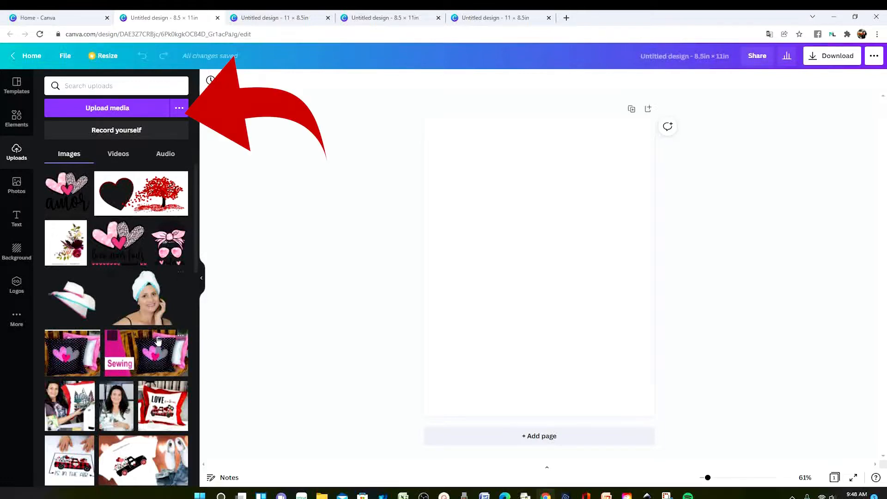
pyautogui.moveTo(119, 113)
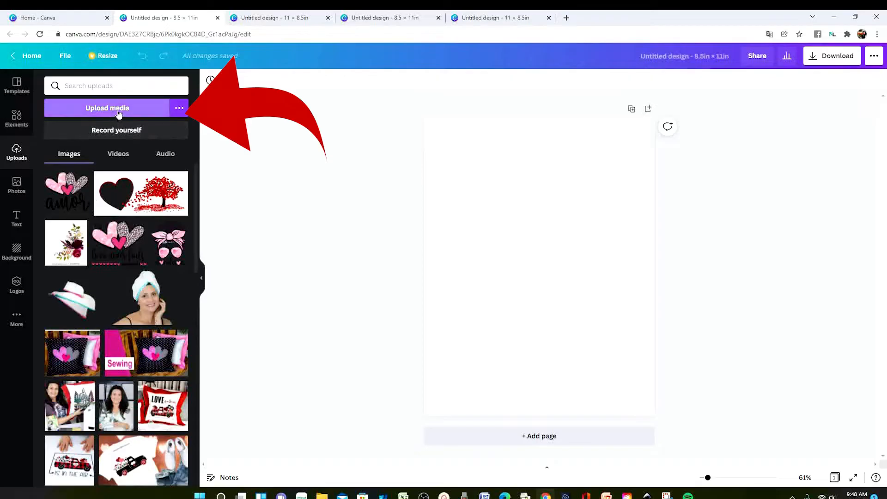
pyautogui.click(107, 108)
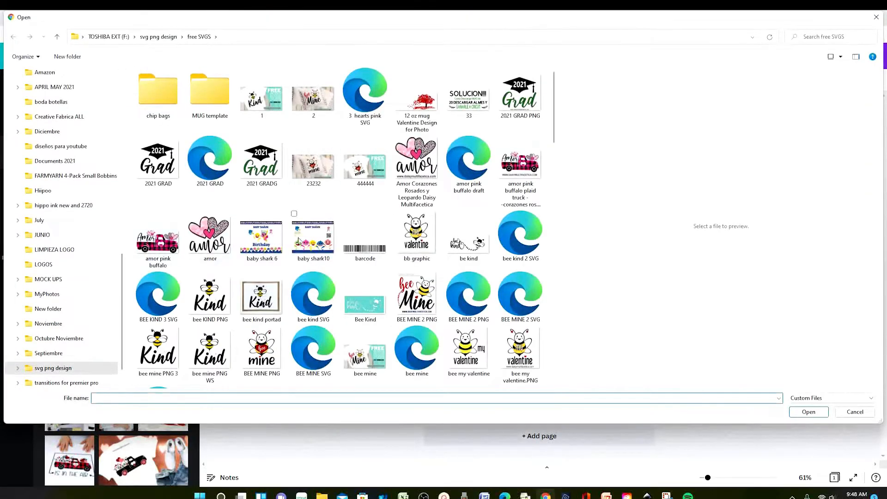
# - Upload the pink buffalo plaid 'Amor' truck image to the uploads library
pyautogui.click(520, 165)
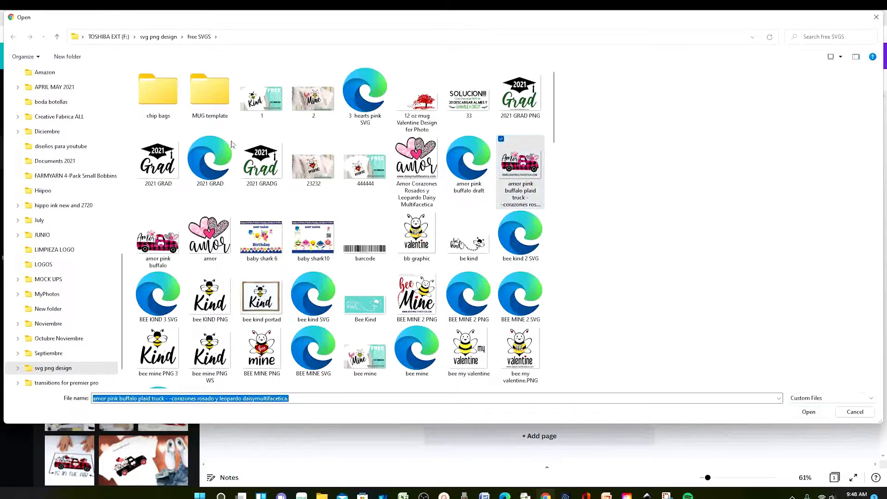
pyautogui.click(809, 413)
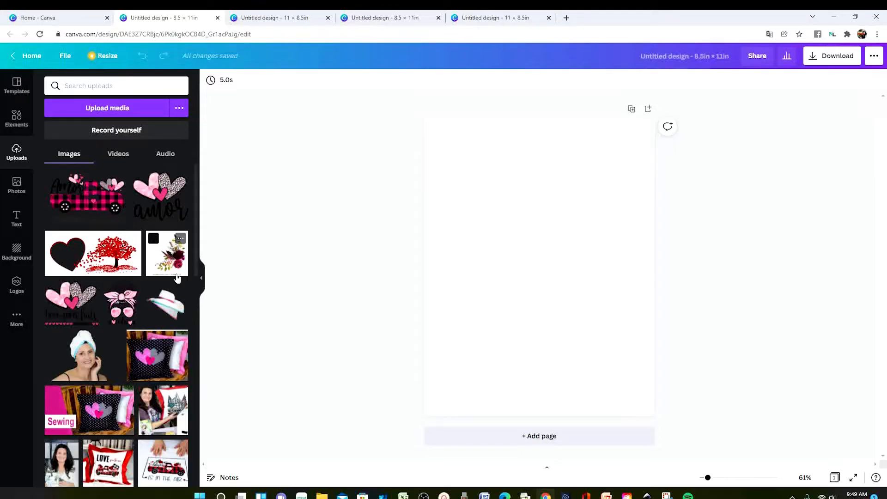
pyautogui.moveTo(170, 285)
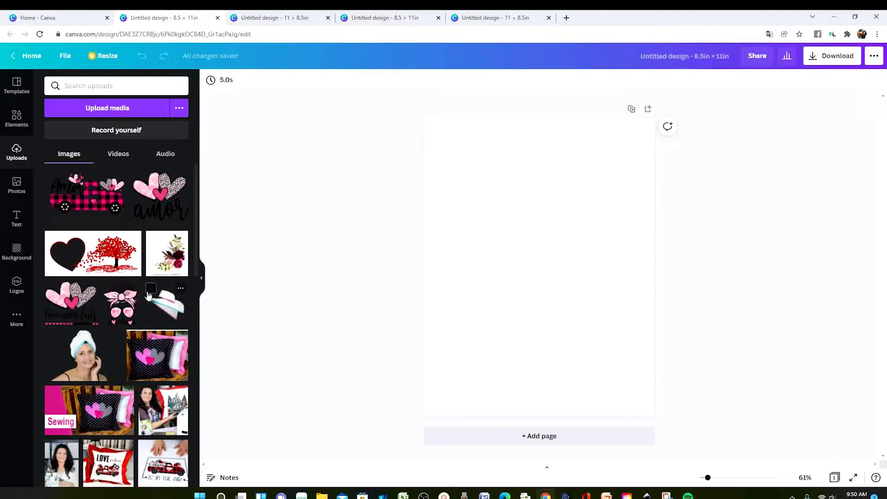
# - Scroll the uploads to the portrait photo of the woman holding a 'Believe' sign
pyautogui.scroll(-3)
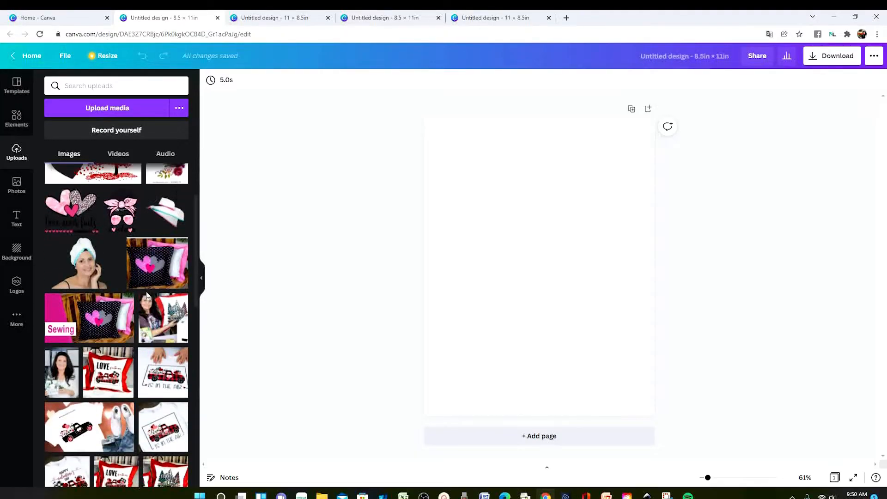
pyautogui.scroll(-3)
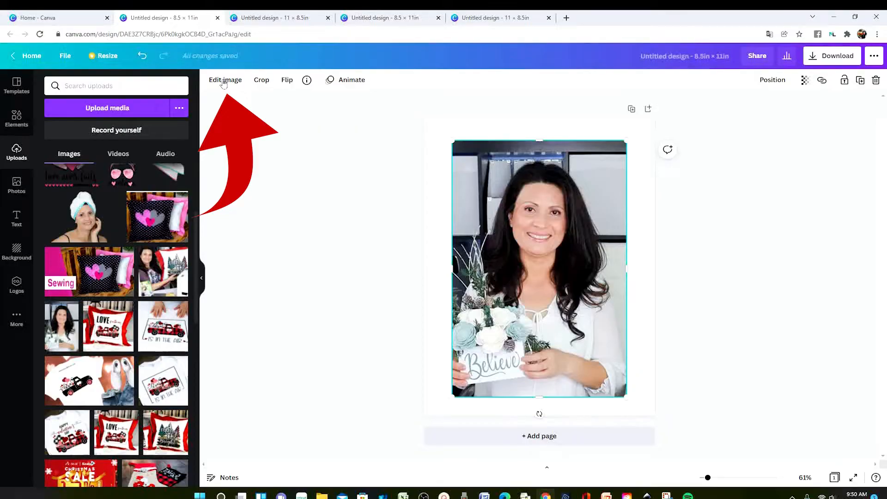
# - Remove the photo's background with BG Remover in Edit image
pyautogui.click(225, 79)
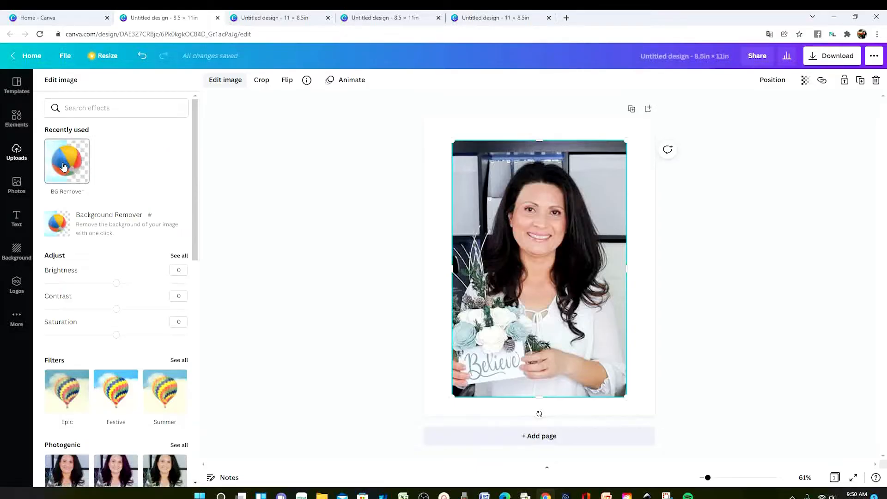
pyautogui.click(67, 160)
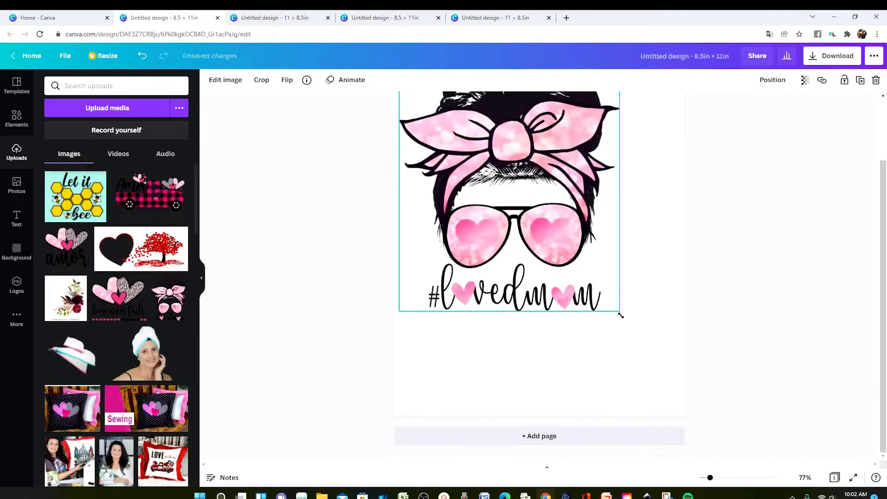
# - Resize the #lovedmom graphic to about 8.1 × 9.9 inches, nearly filling the page
pyautogui.moveTo(621, 316); pyautogui.dragTo(667, 395)
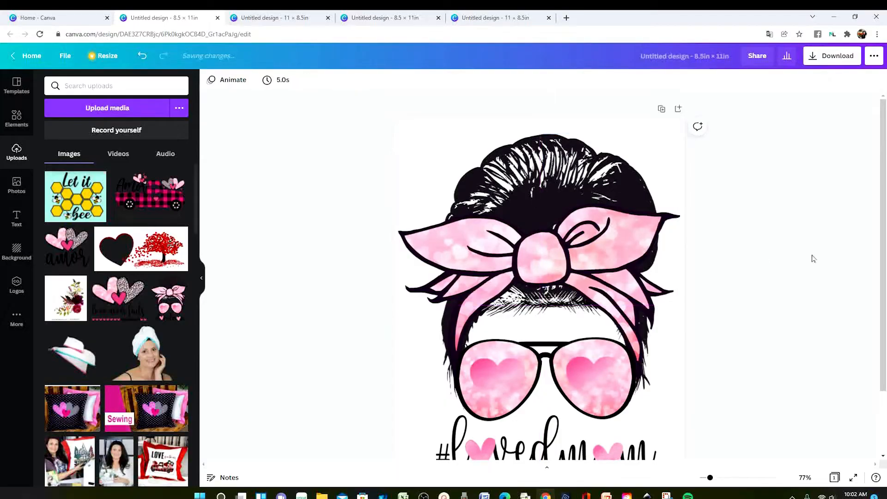
pyautogui.scroll(-3)
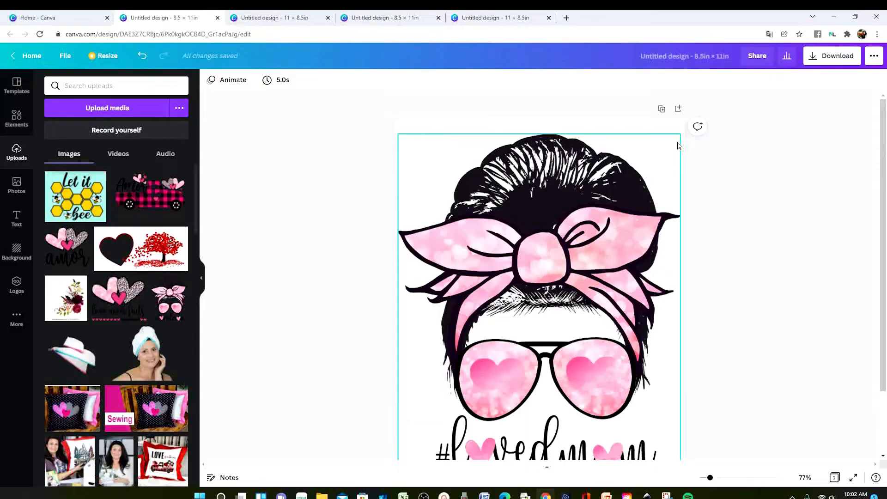
pyautogui.click(749, 199)
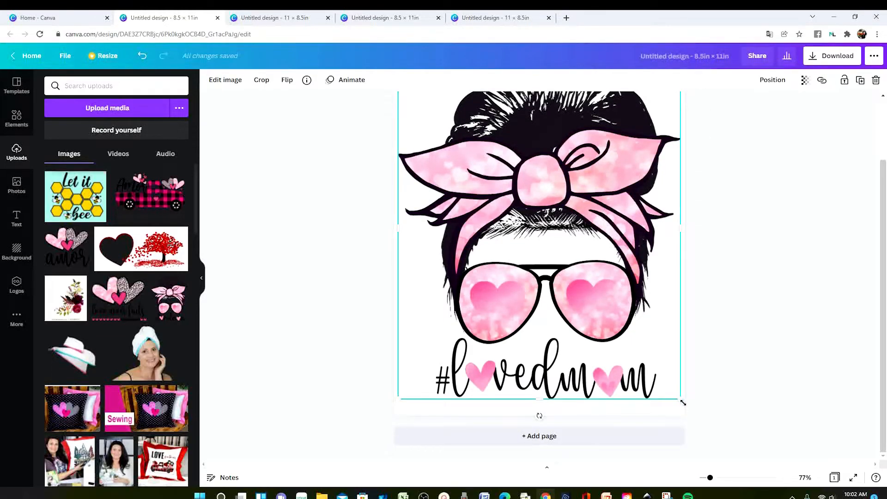
pyautogui.moveTo(682, 402); pyautogui.dragTo(677, 390)
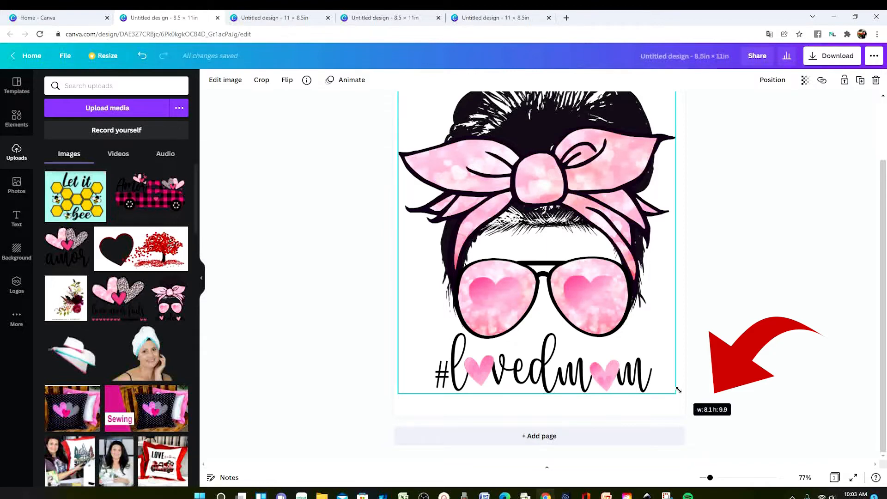
pyautogui.moveTo(679, 391); pyautogui.dragTo(589, 288)
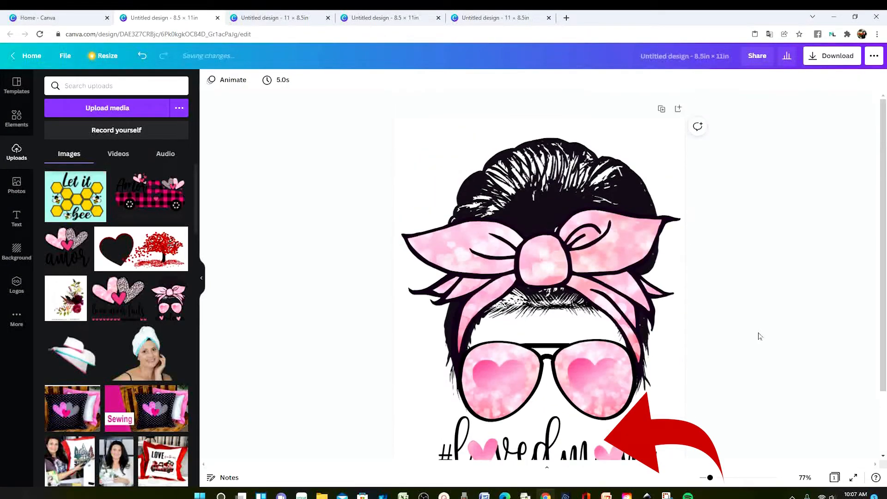
pyautogui.scroll(-3)
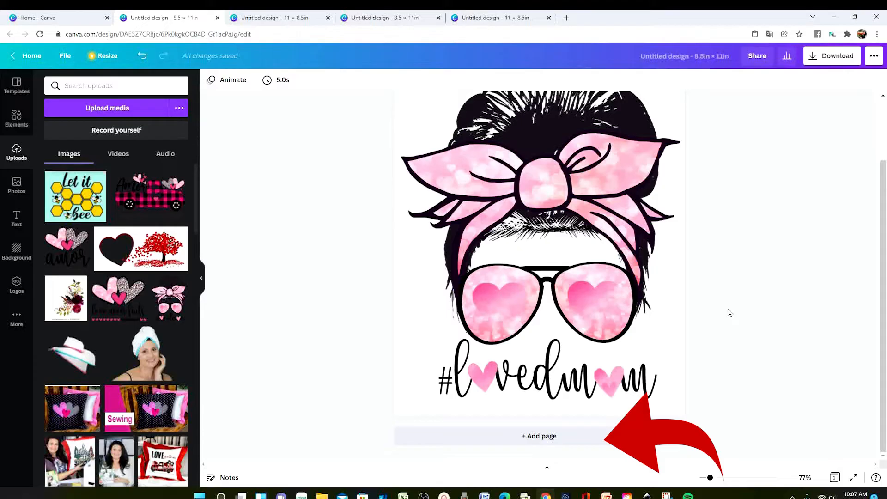
pyautogui.moveTo(728, 312)
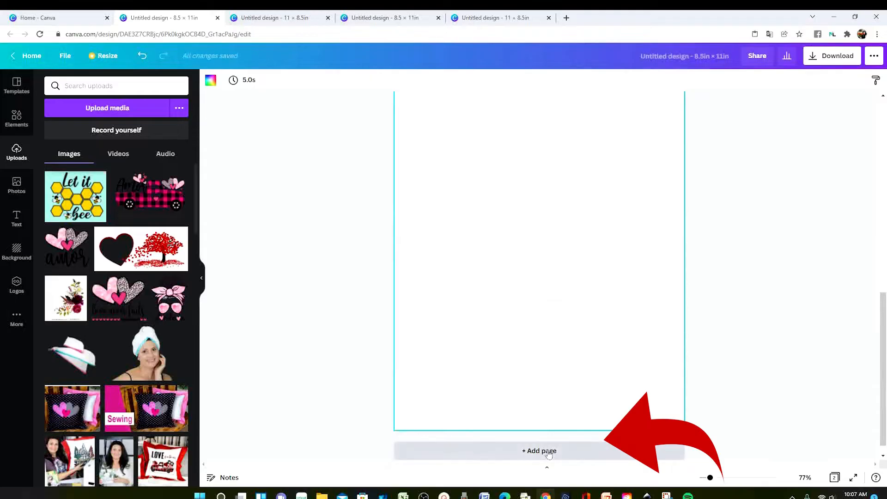
pyautogui.click(540, 451)
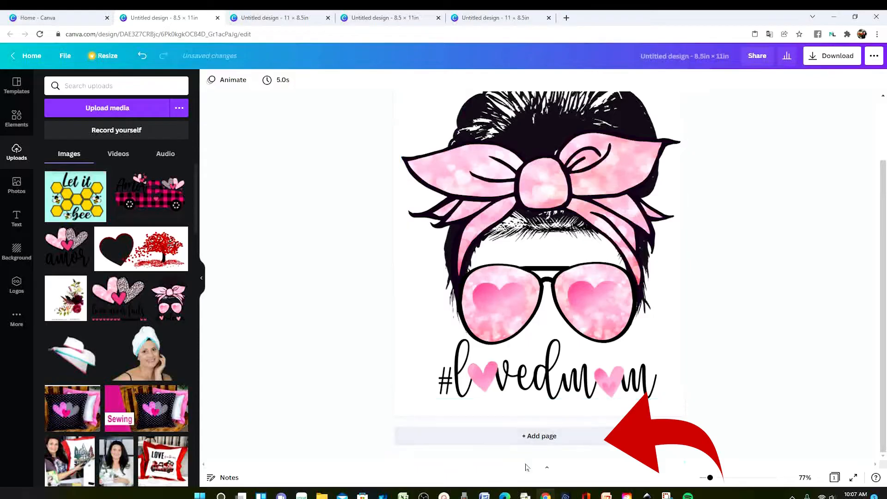
pyautogui.click(540, 437)
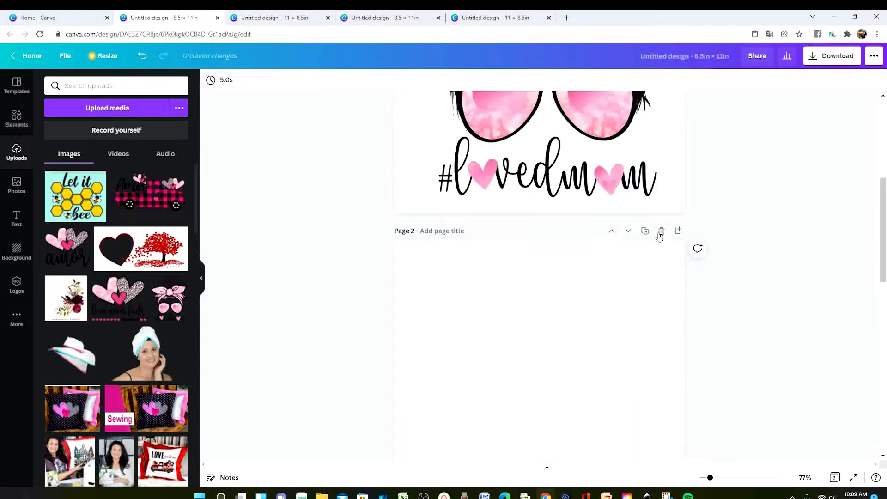
pyautogui.click(661, 231)
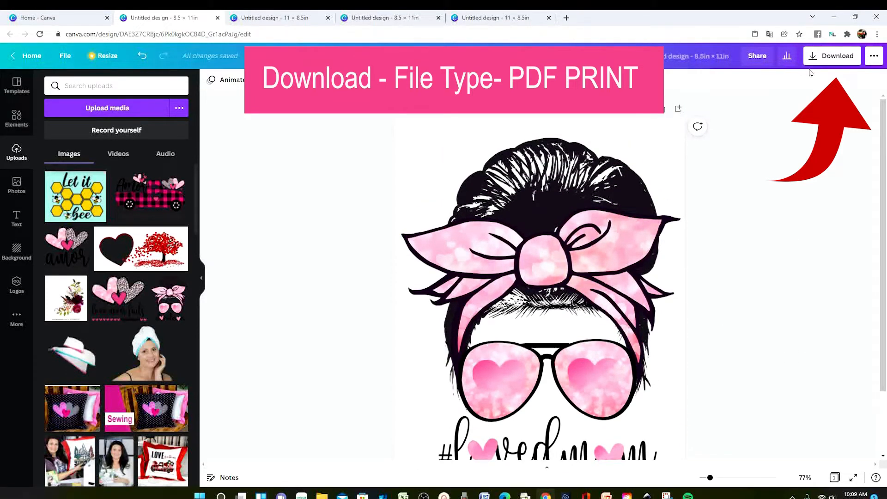
# - Download the design as a PDF Print file
pyautogui.click(833, 55)
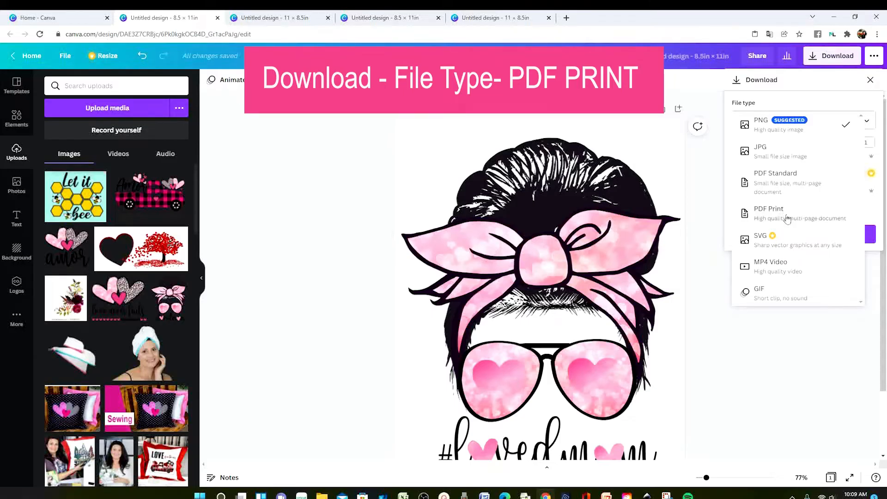
pyautogui.click(769, 212)
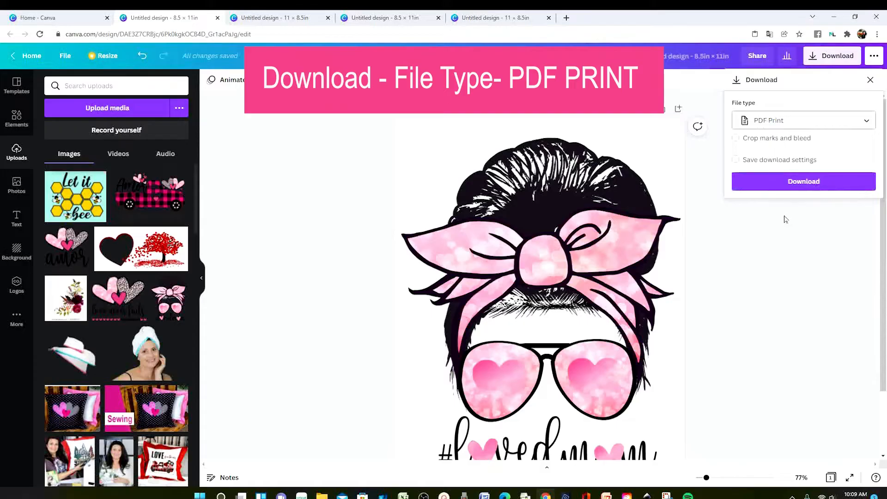
pyautogui.moveTo(798, 181)
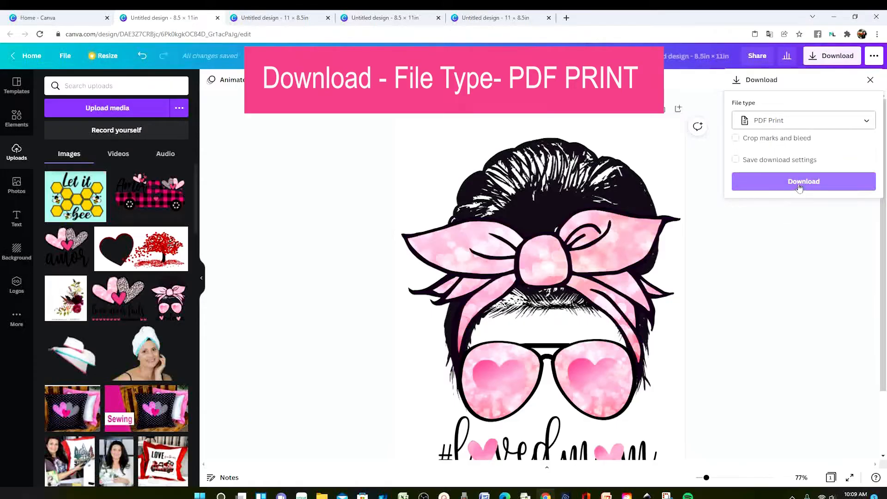
pyautogui.click(804, 182)
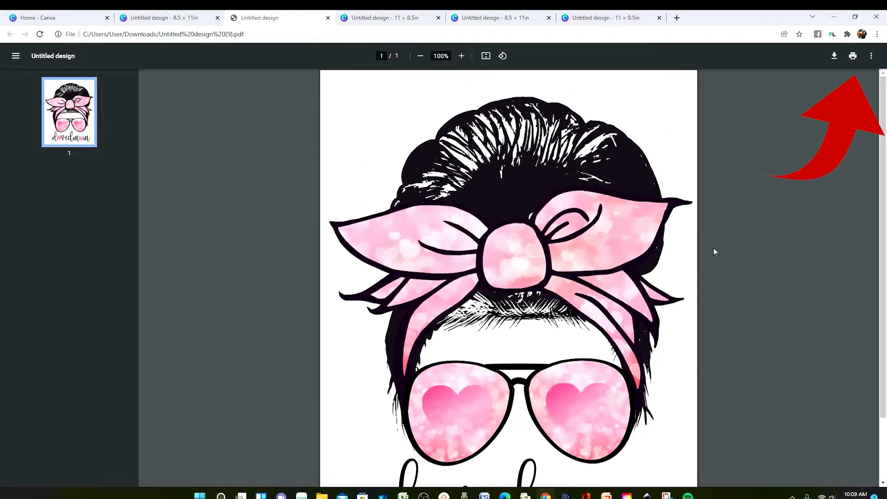
pyautogui.moveTo(704, 244)
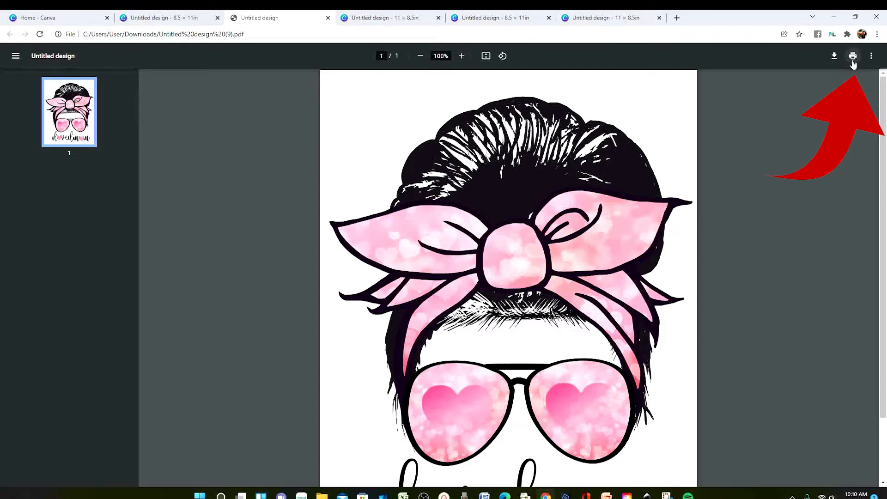
# - Start printing the downloaded PDF from Chrome's viewer
pyautogui.click(854, 56)
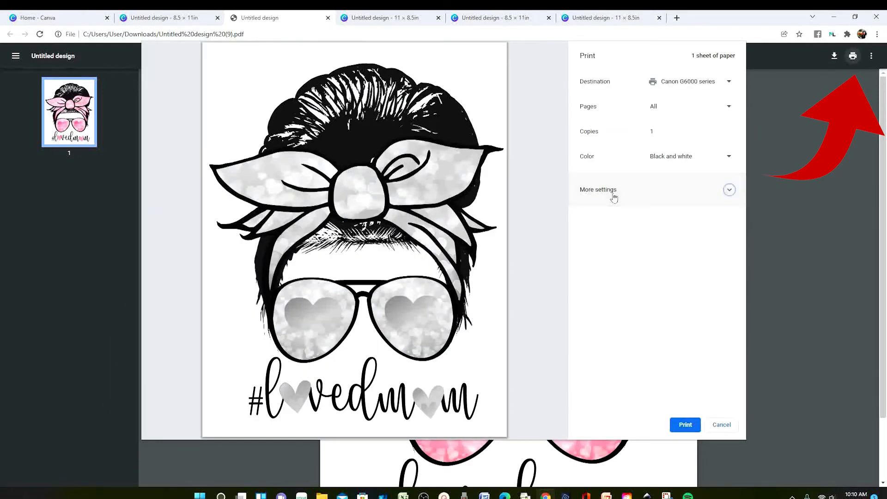
pyautogui.moveTo(603, 202)
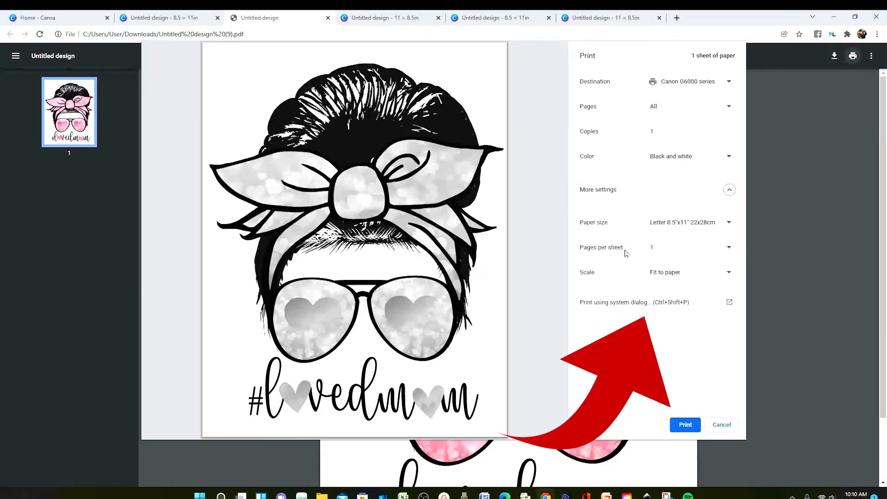
pyautogui.moveTo(666, 311)
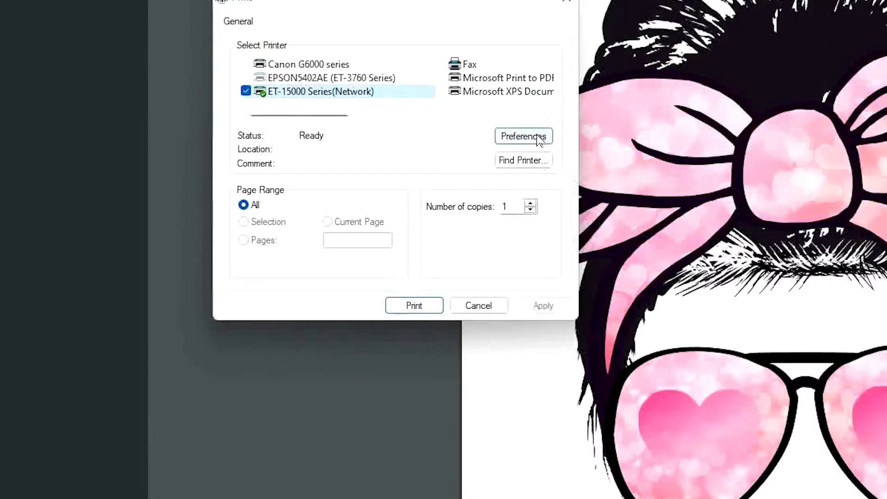
# - Review the ET-15000 preferences — matte presentation paper, high color quality — and move to More Options
pyautogui.click(523, 136)
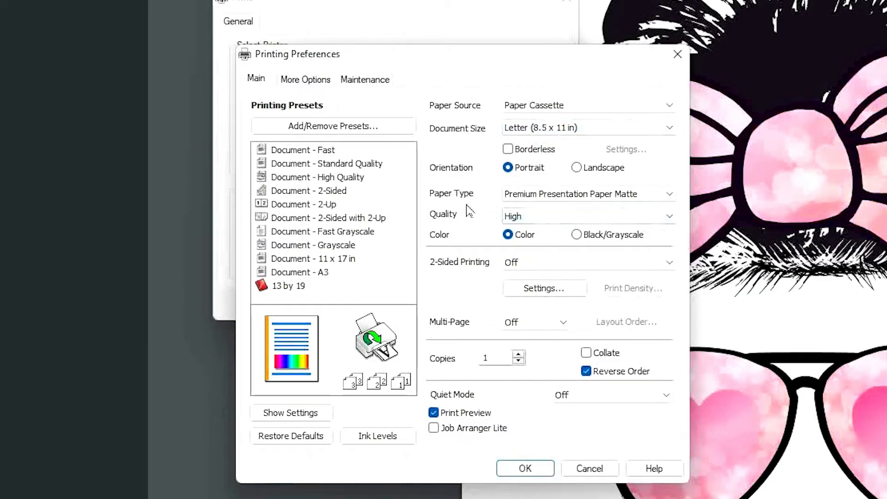
pyautogui.click(588, 194)
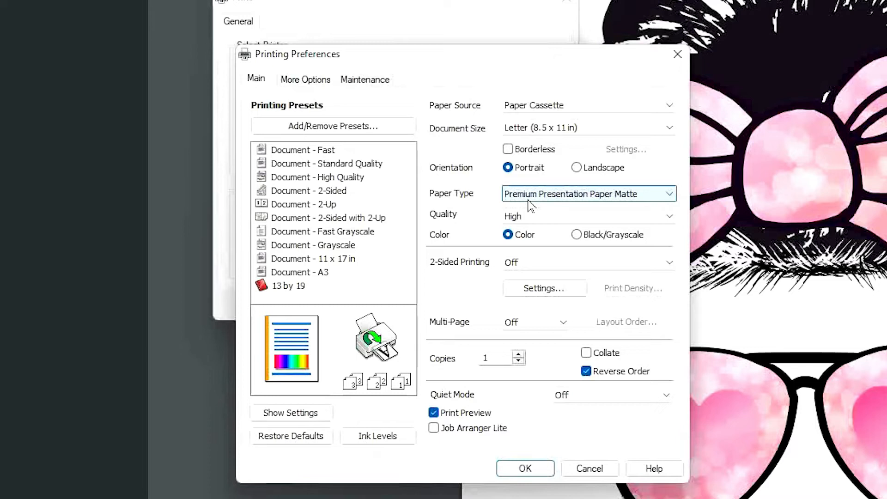
pyautogui.moveTo(451, 233)
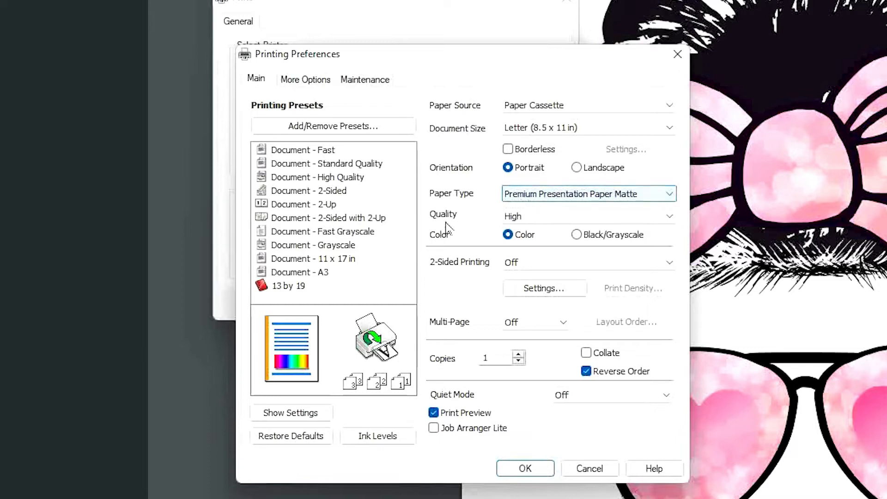
pyautogui.click(588, 217)
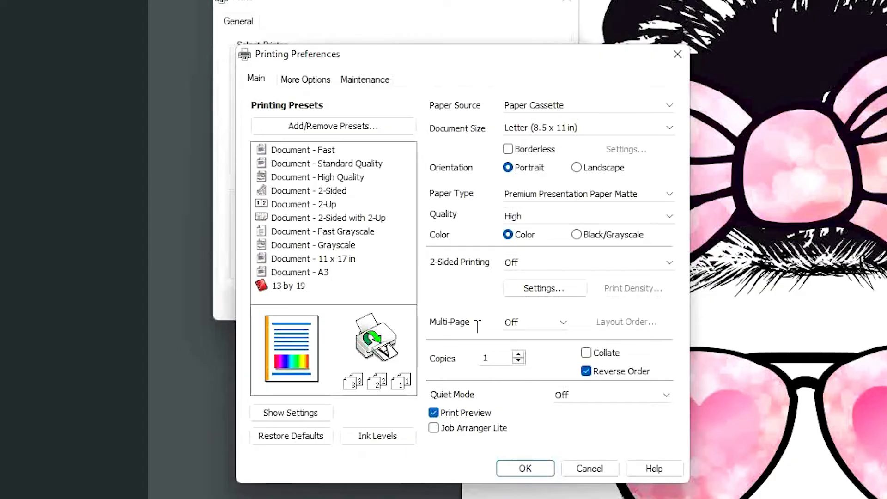
pyautogui.click(305, 79)
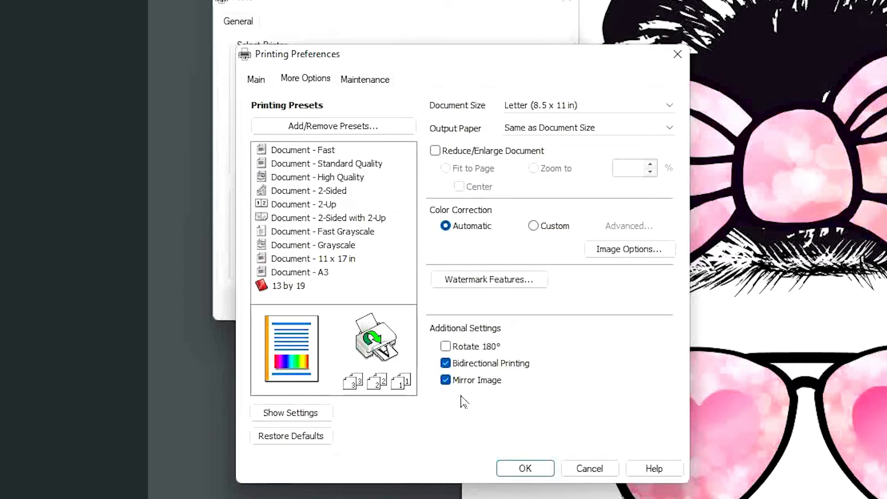
pyautogui.moveTo(498, 412)
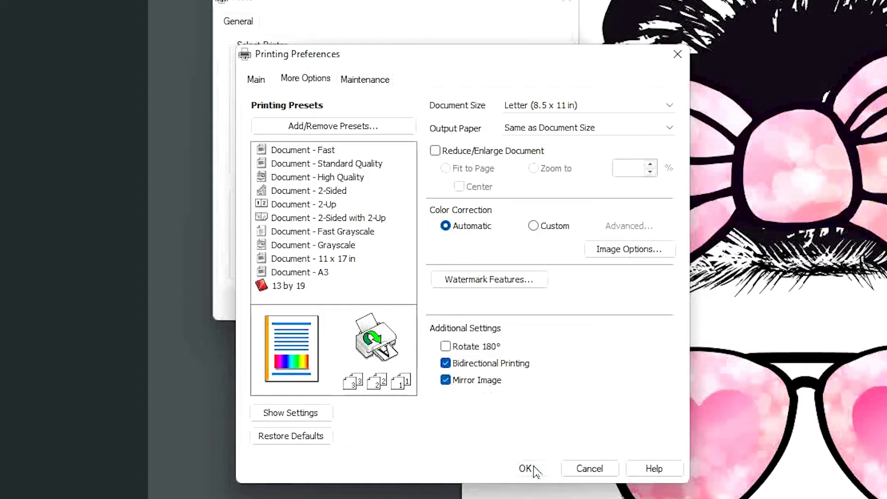
# - Confirm the ET-15000 preferences with Mirror Image on and send the design to print
pyautogui.click(526, 468)
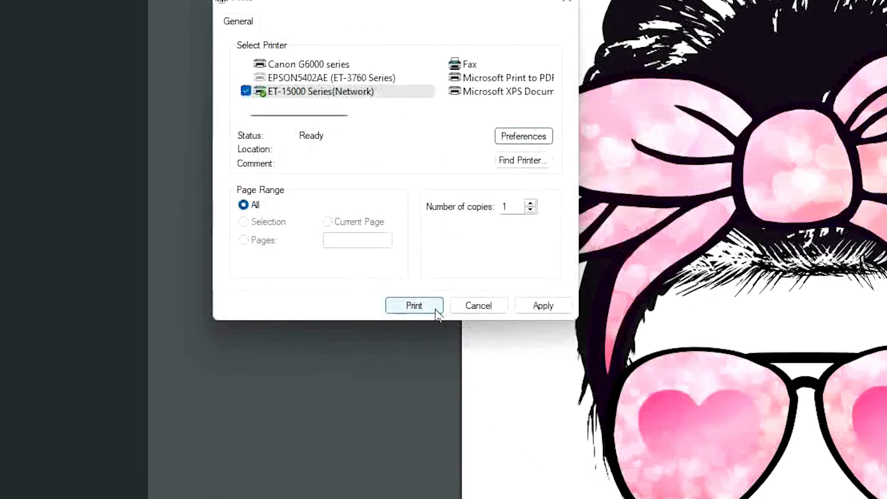
pyautogui.click(414, 305)
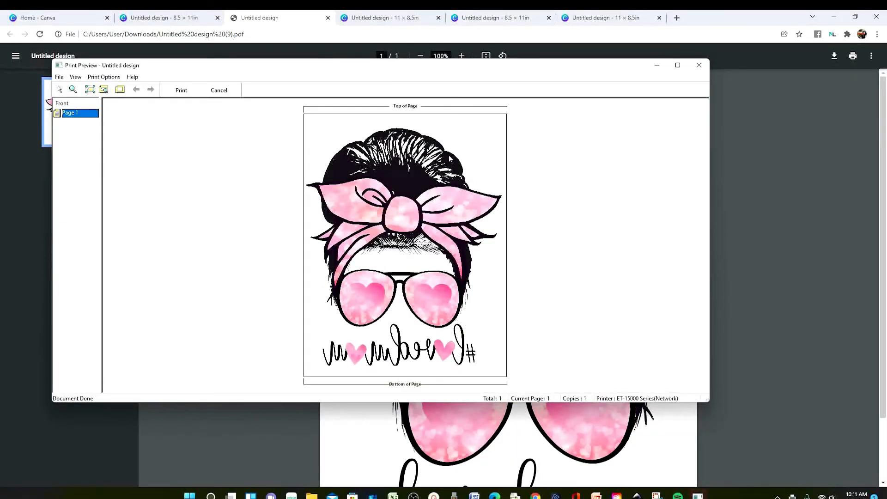
pyautogui.moveTo(375, 123)
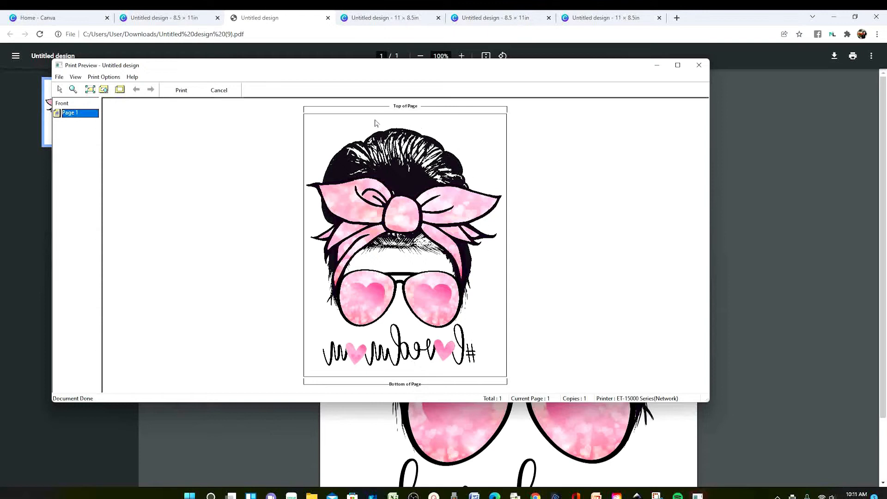
pyautogui.moveTo(375, 261)
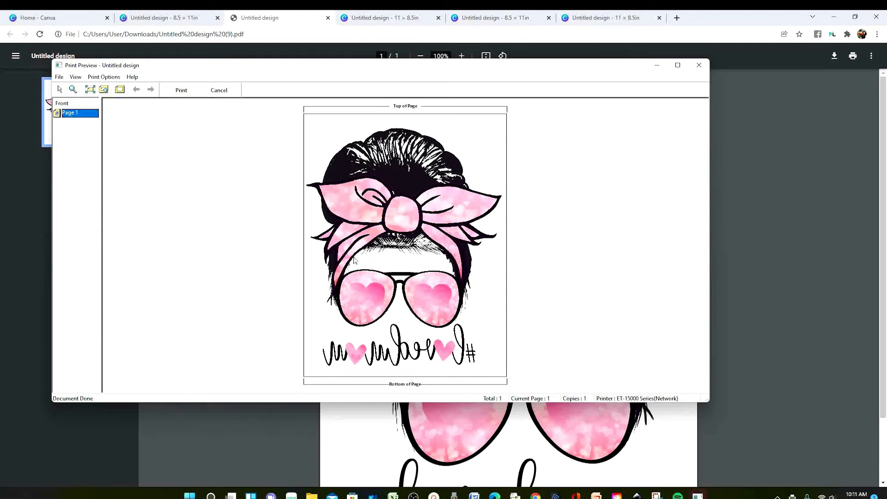
pyautogui.moveTo(465, 411)
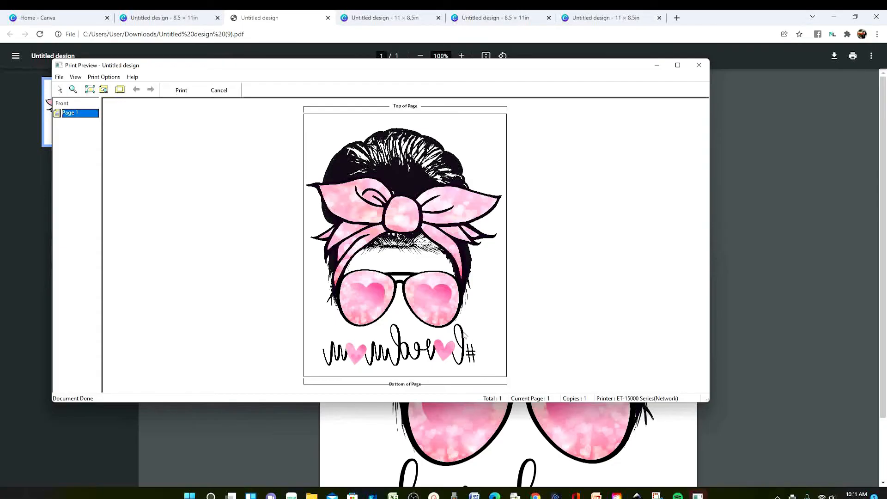
pyautogui.moveTo(445, 375)
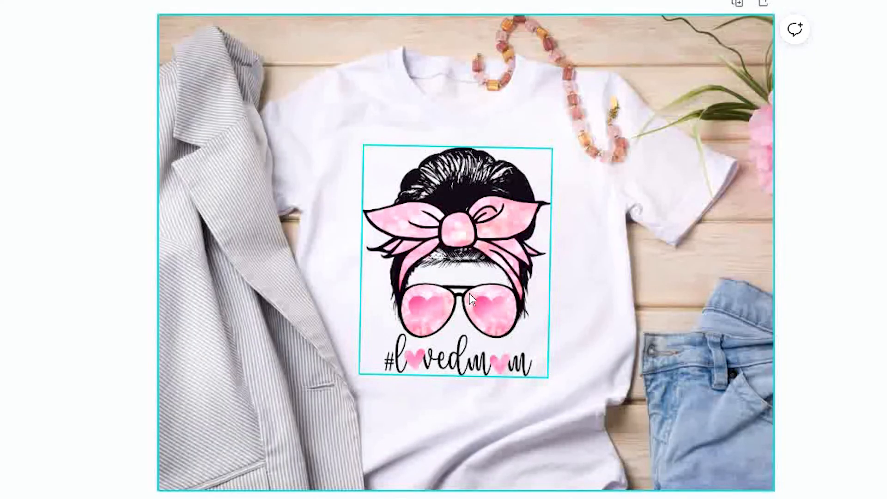
# - Move the messy-bun graphic to the lower left of the T-shirt mockup, over the jacket
pyautogui.moveTo(455, 266); pyautogui.dragTo(321, 319)
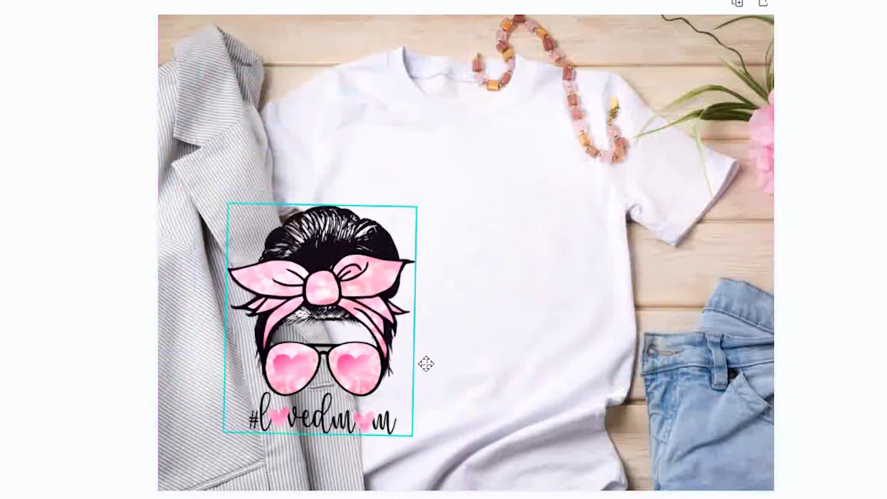